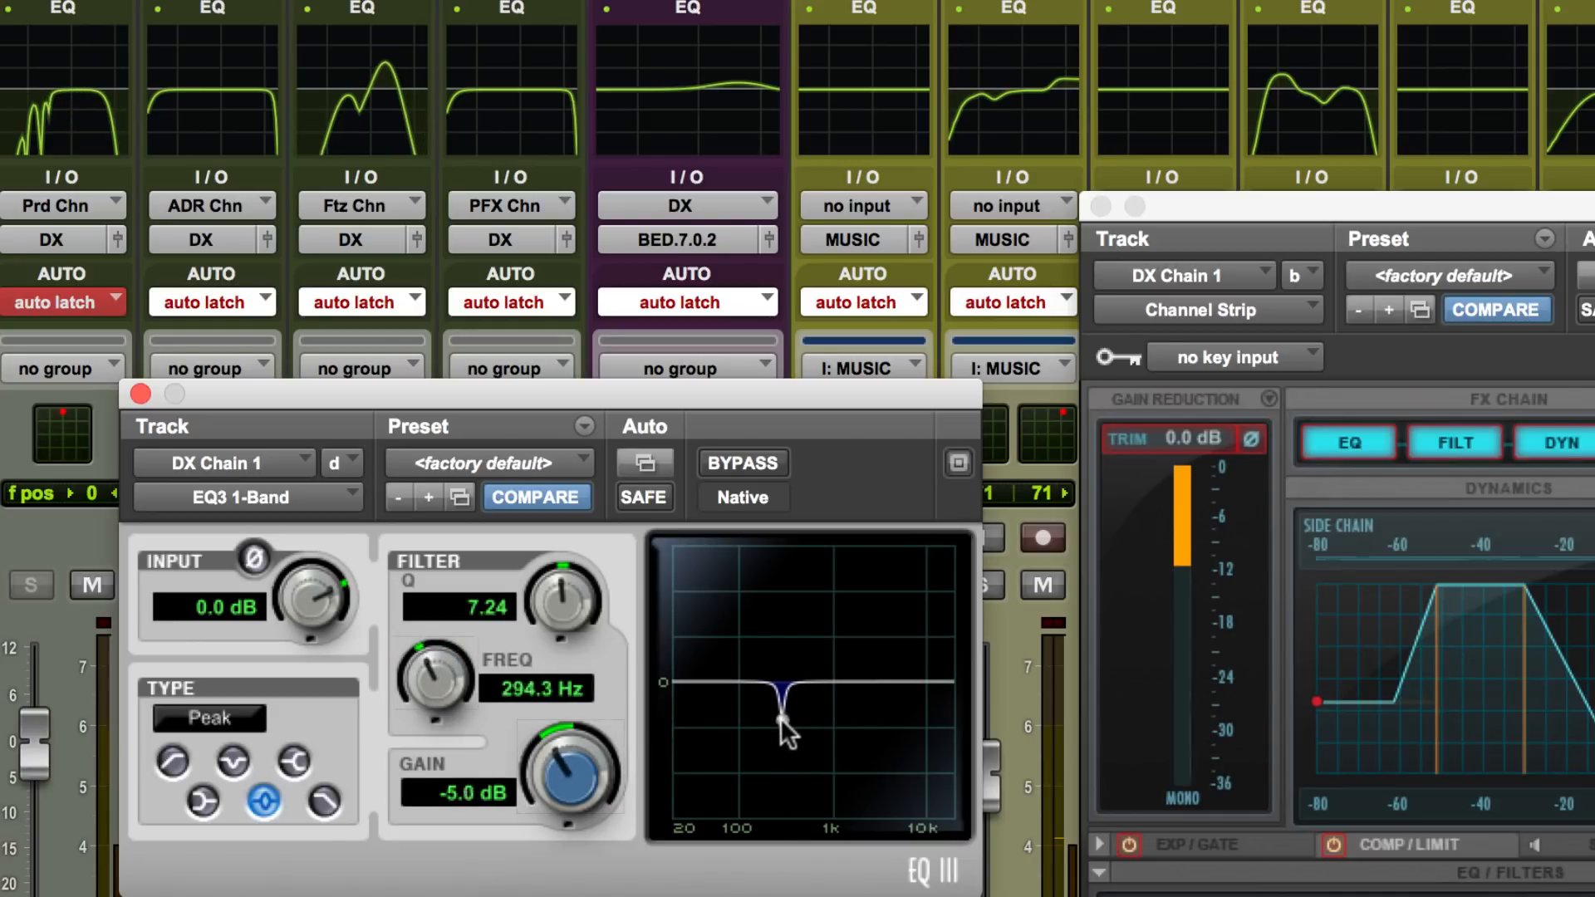
- Drag the EQ3 1-Band filter point to a 5 dB cut around 294 Hz
drag(788, 717, 839, 724)
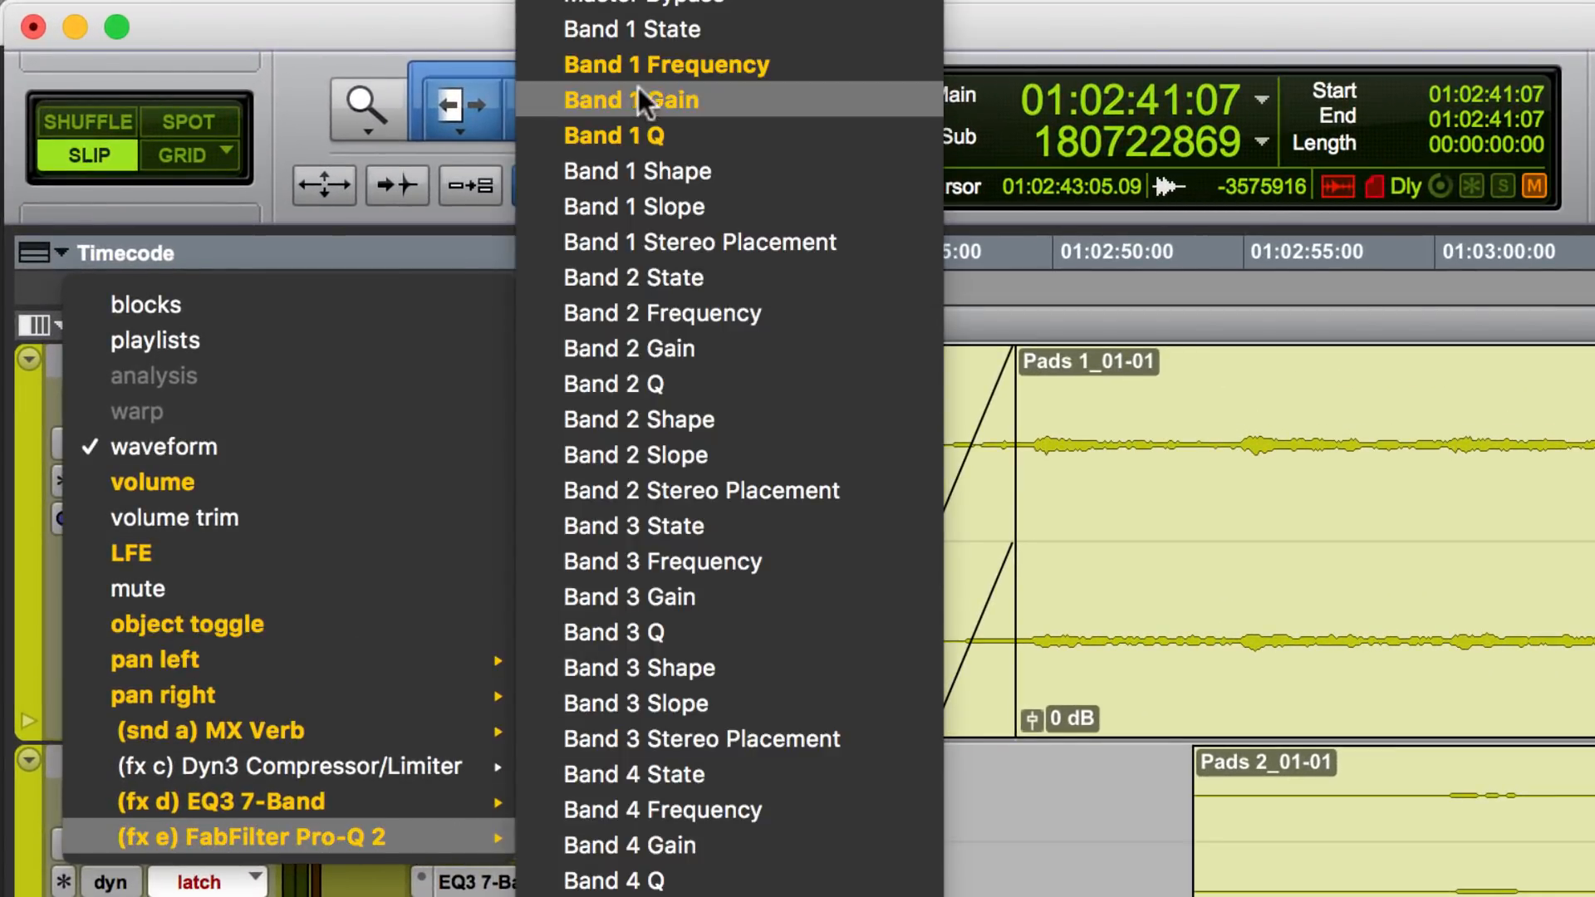
- Switch the Pads 1 track view to FabFilter Pro-Q 2 Band 1 Frequency automation
click(665, 65)
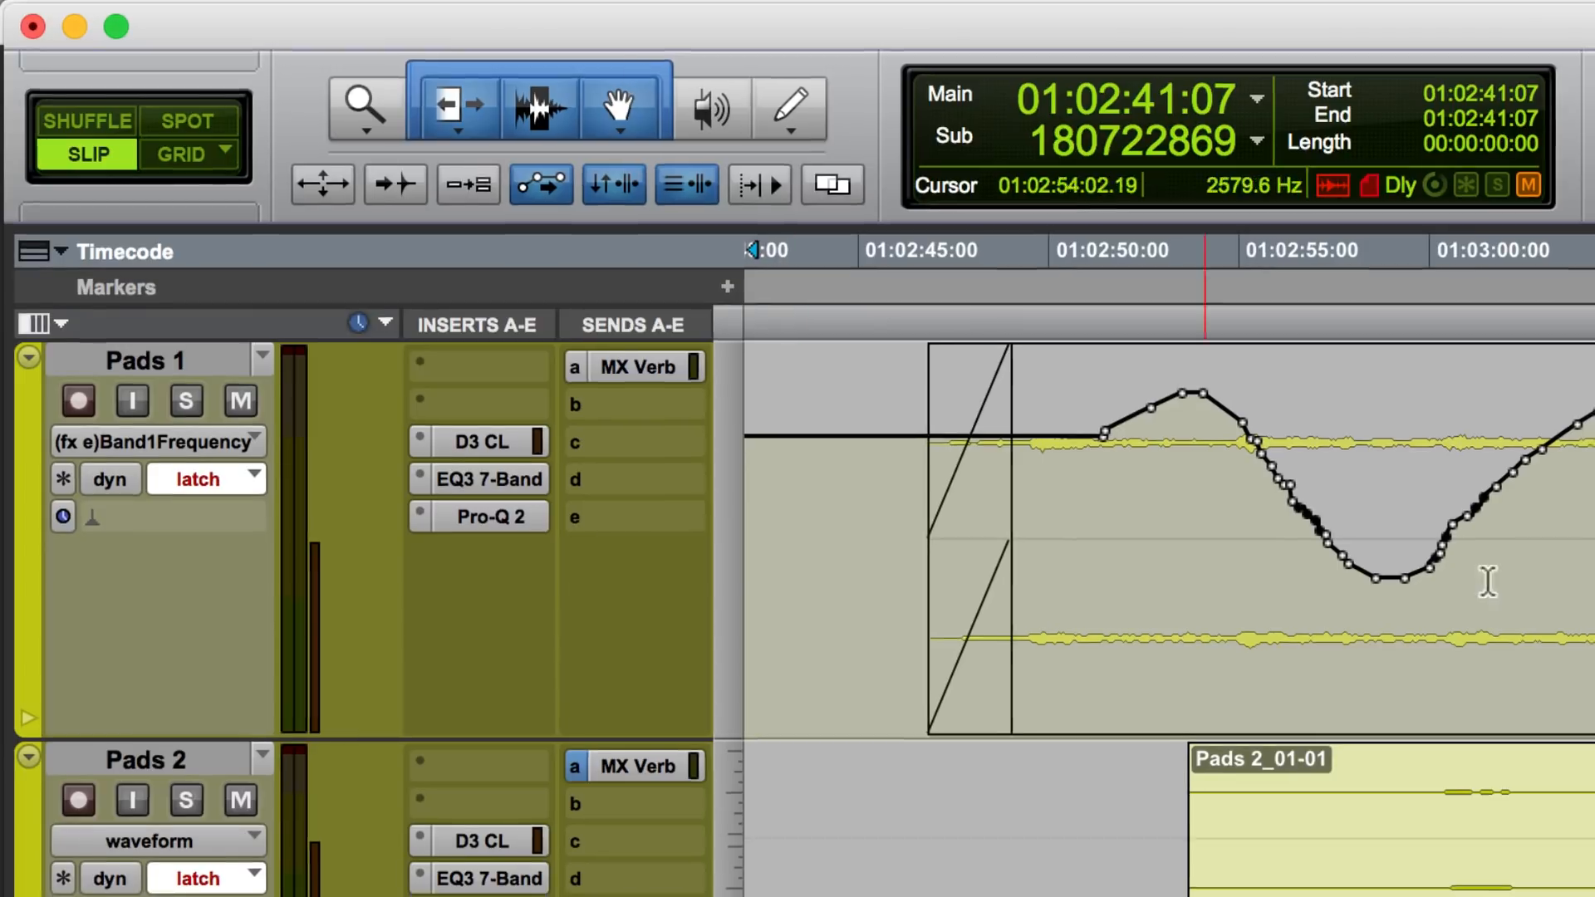